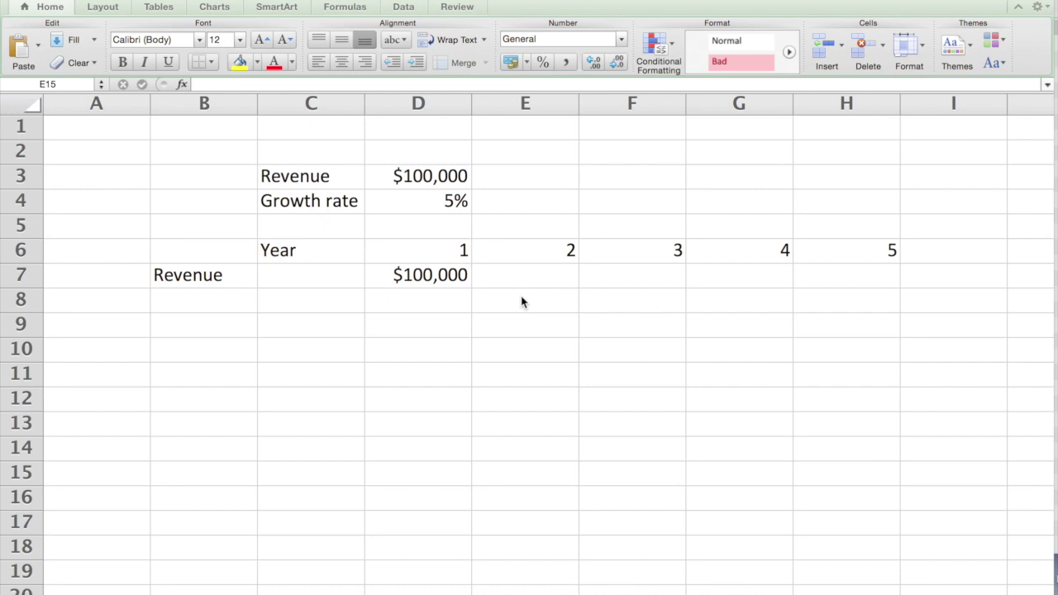
mouse_move(423, 185)
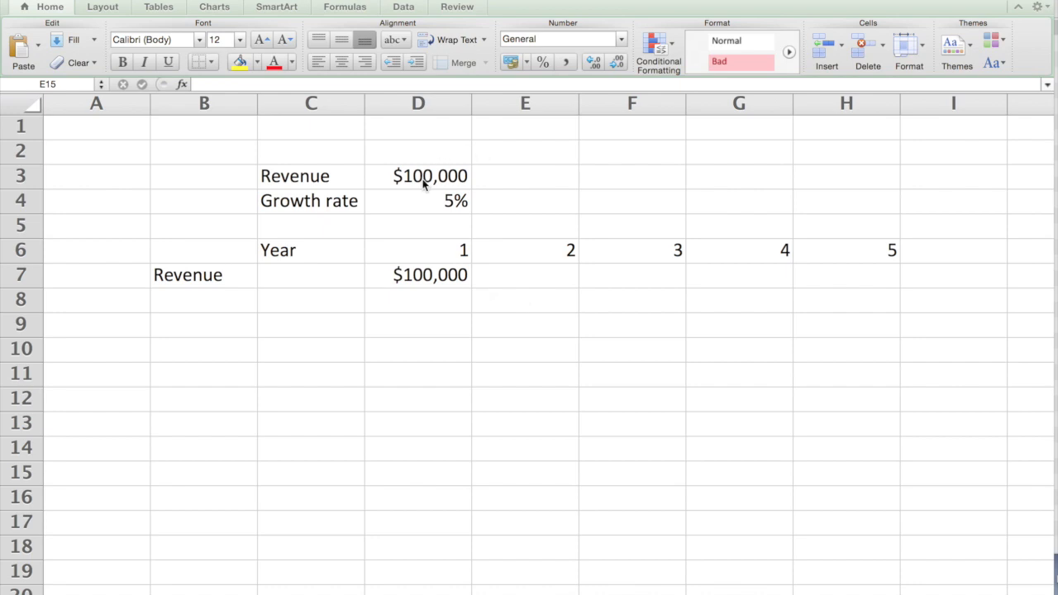
mouse_move(441, 211)
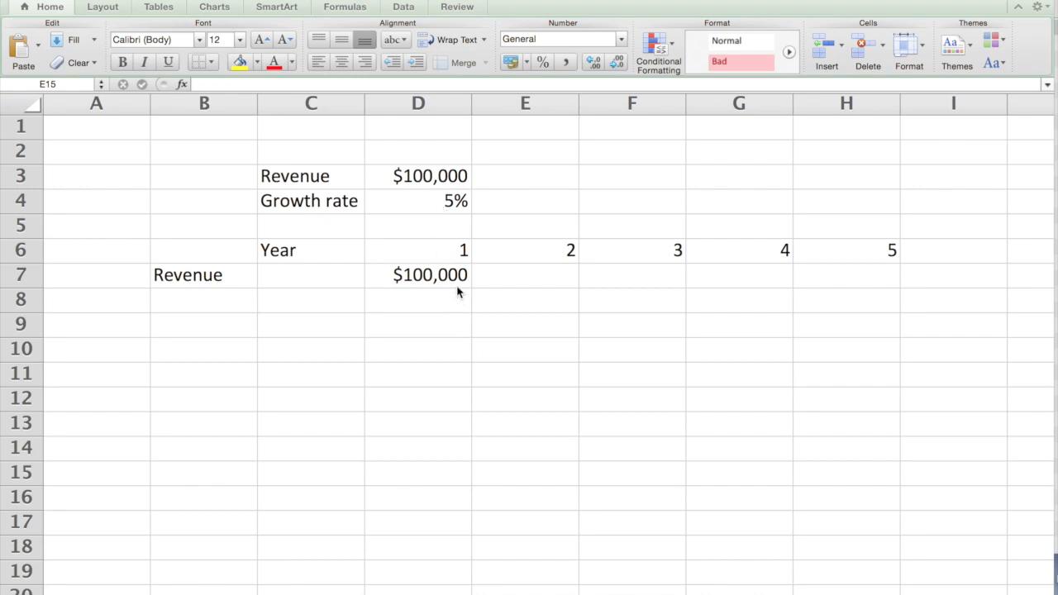
mouse_move(465, 274)
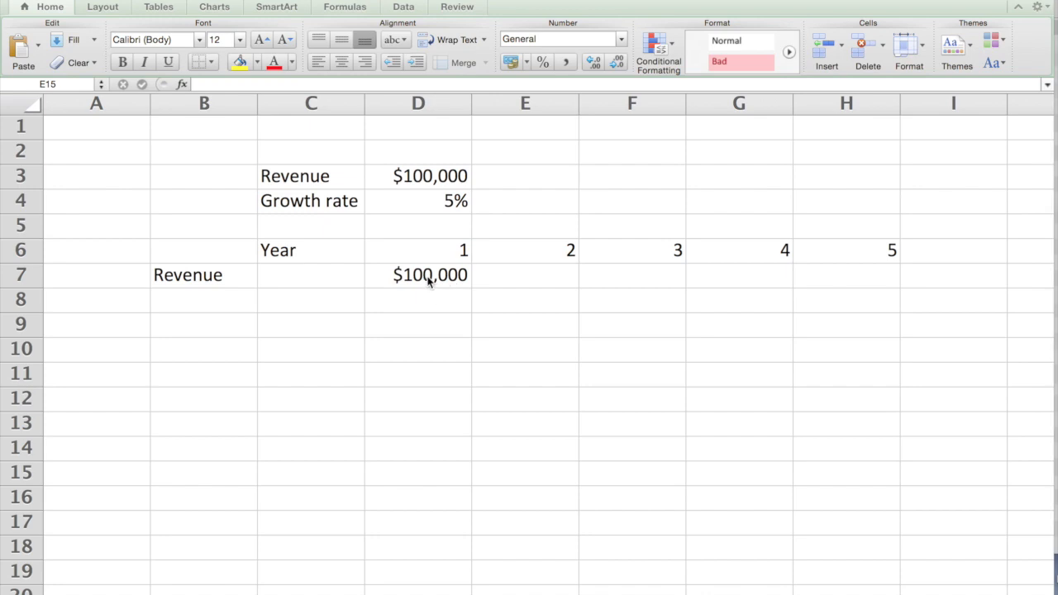
- Enter =D7*(1+D4) in E7 so year 2 revenue shows 105000
left_click(417, 275)
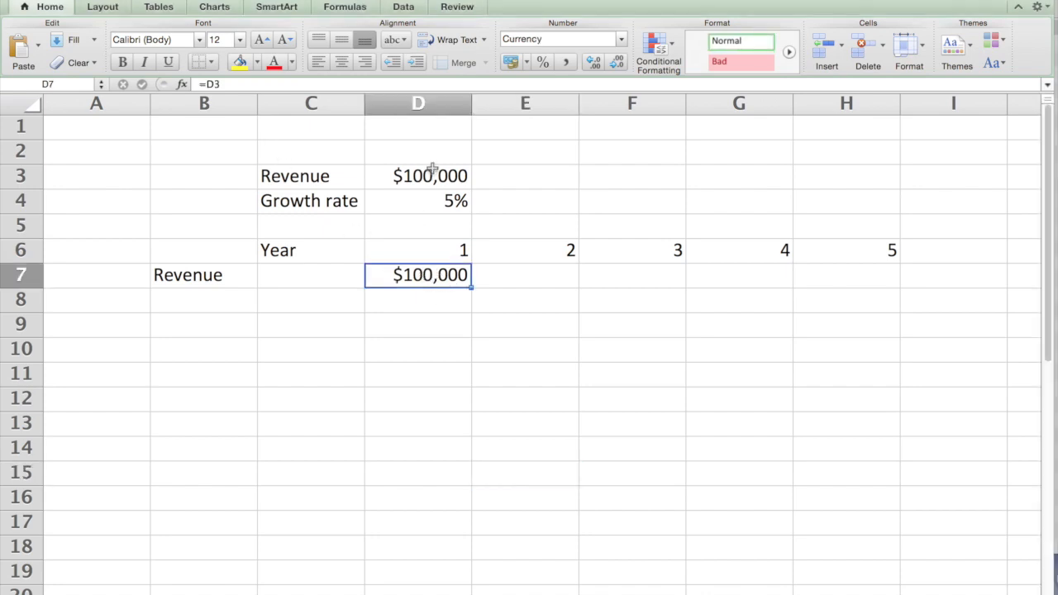
mouse_move(450, 285)
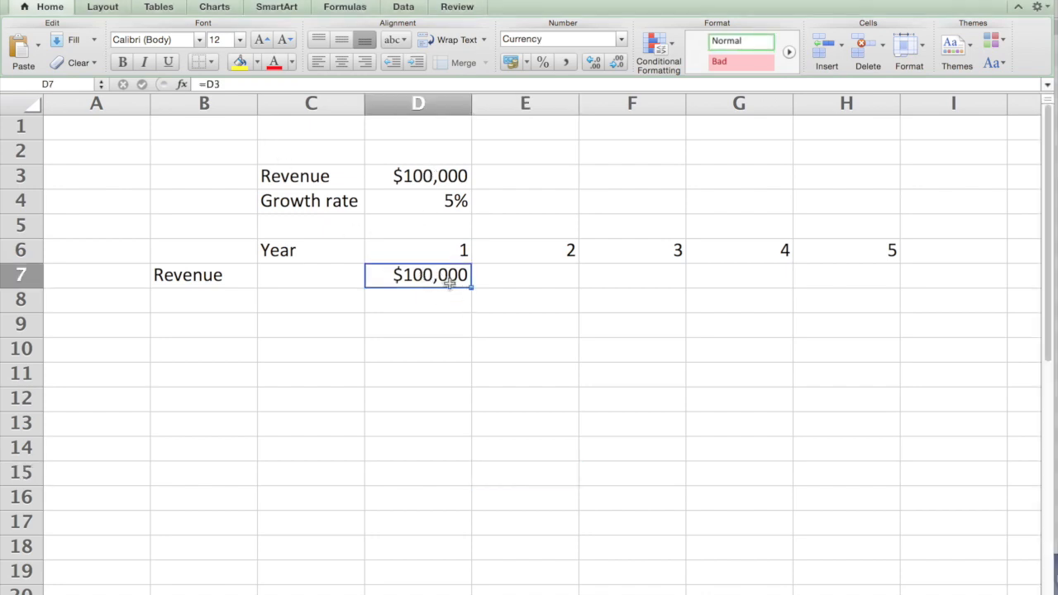
mouse_move(534, 293)
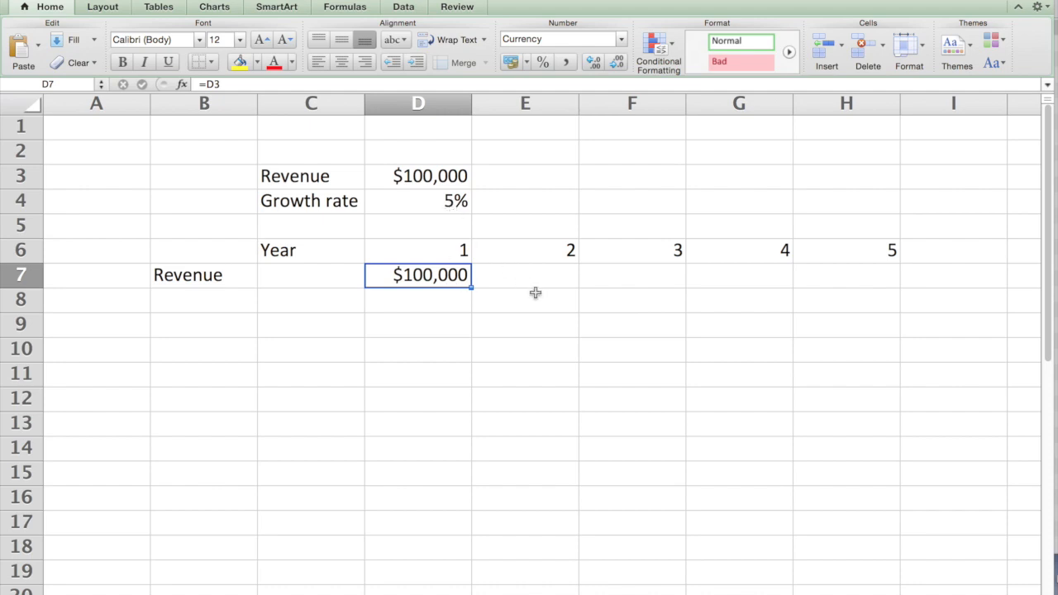
left_click(525, 275)
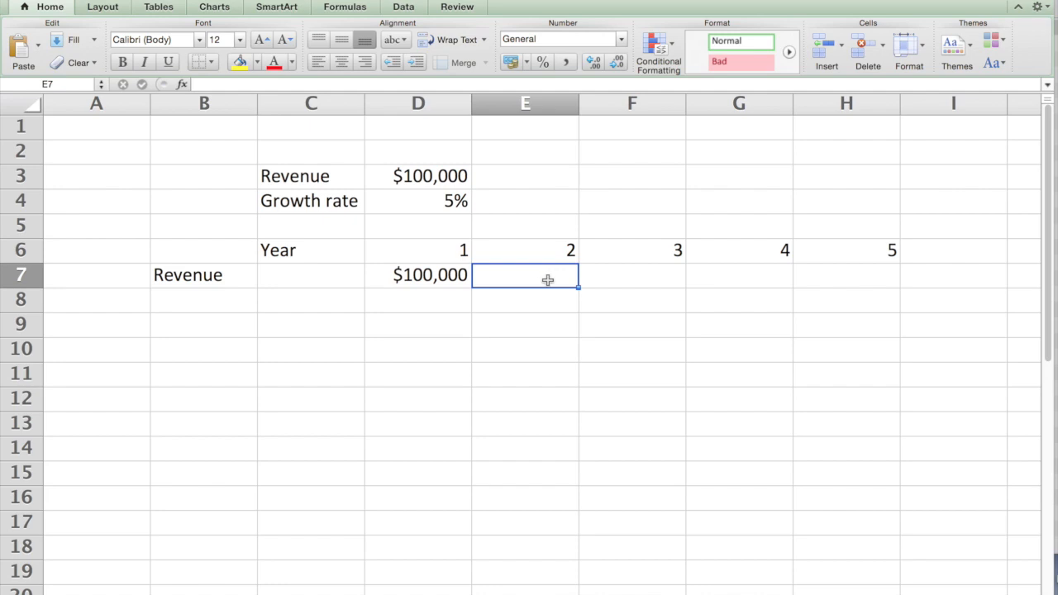
mouse_move(547, 278)
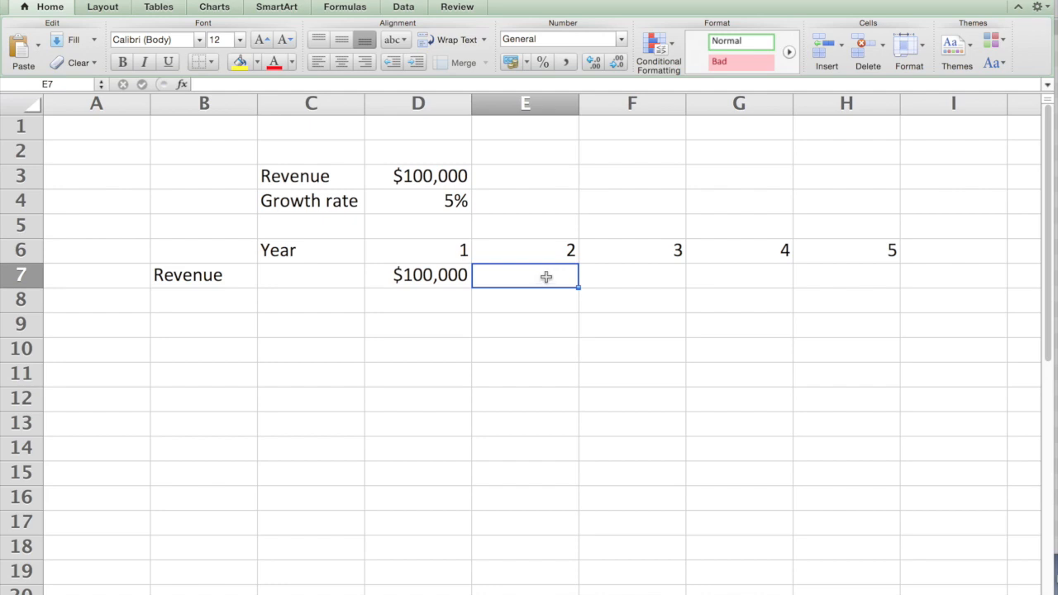
type("=D7")
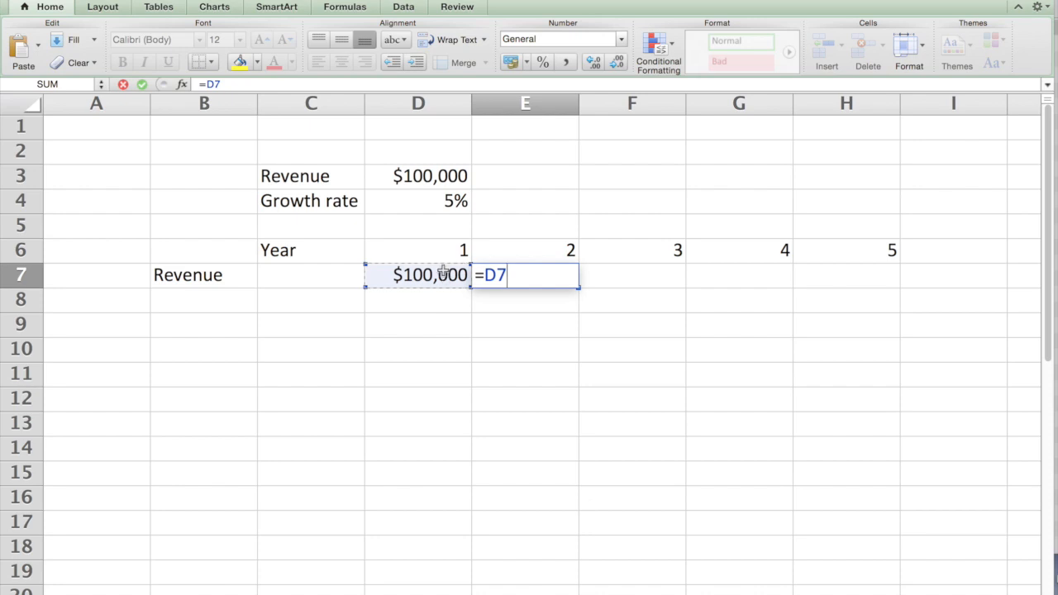
type("*")
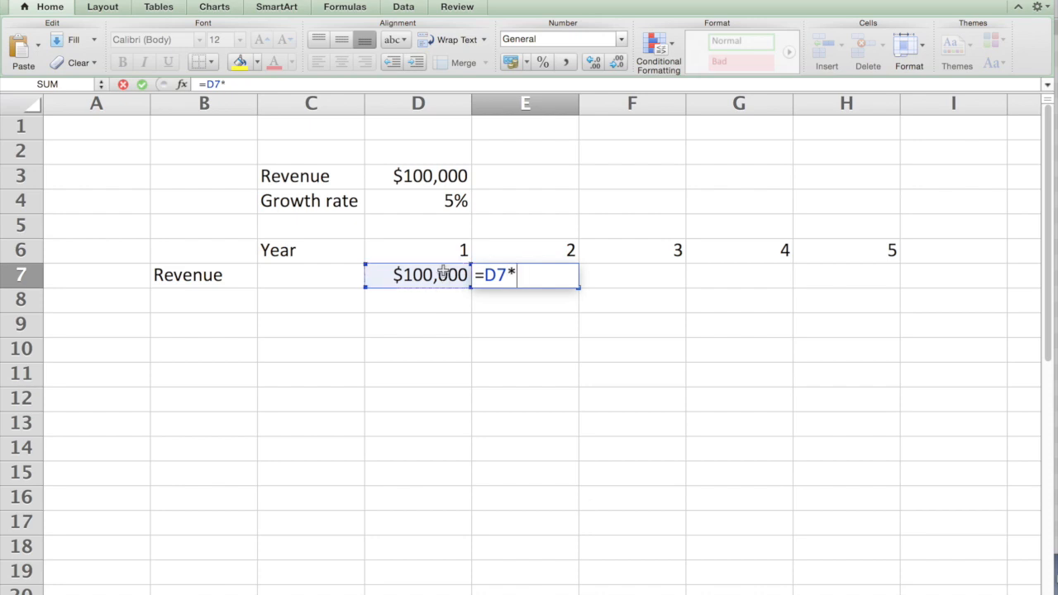
type("(1")
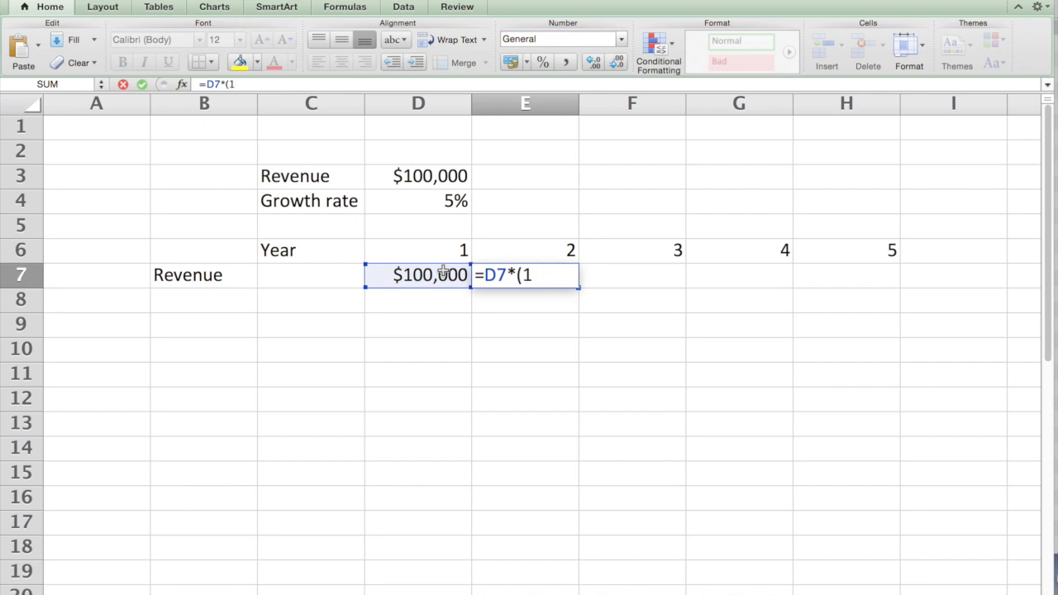
type("+")
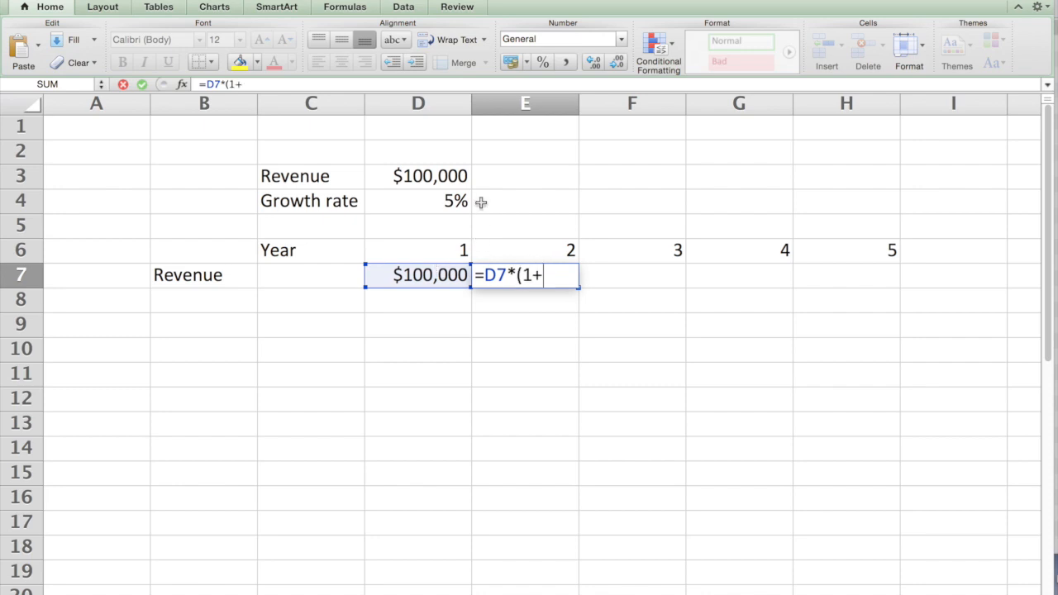
left_click(417, 200)
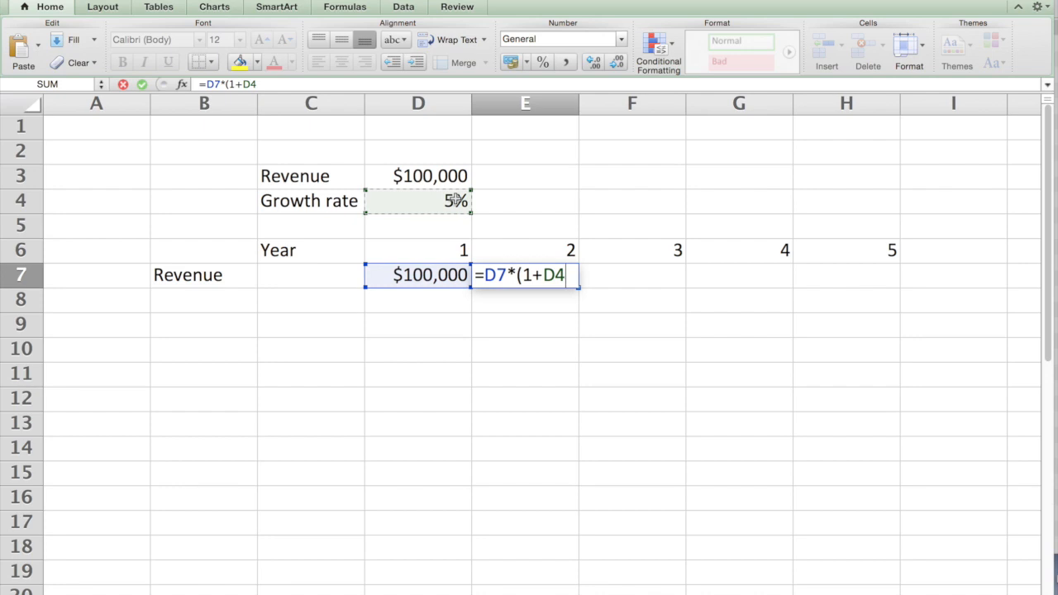
key("Enter")
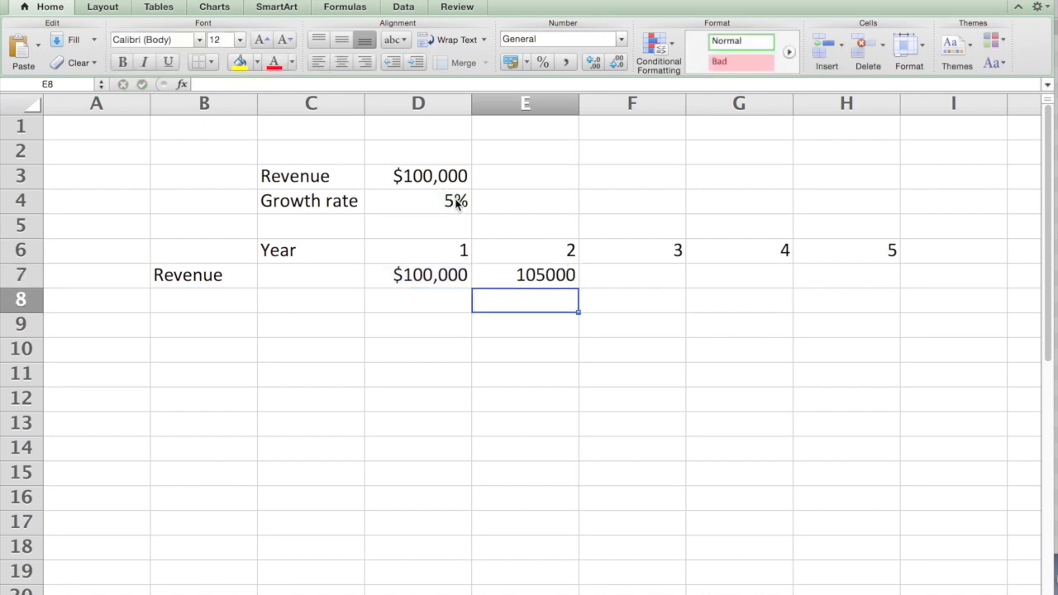
left_click(524, 274)
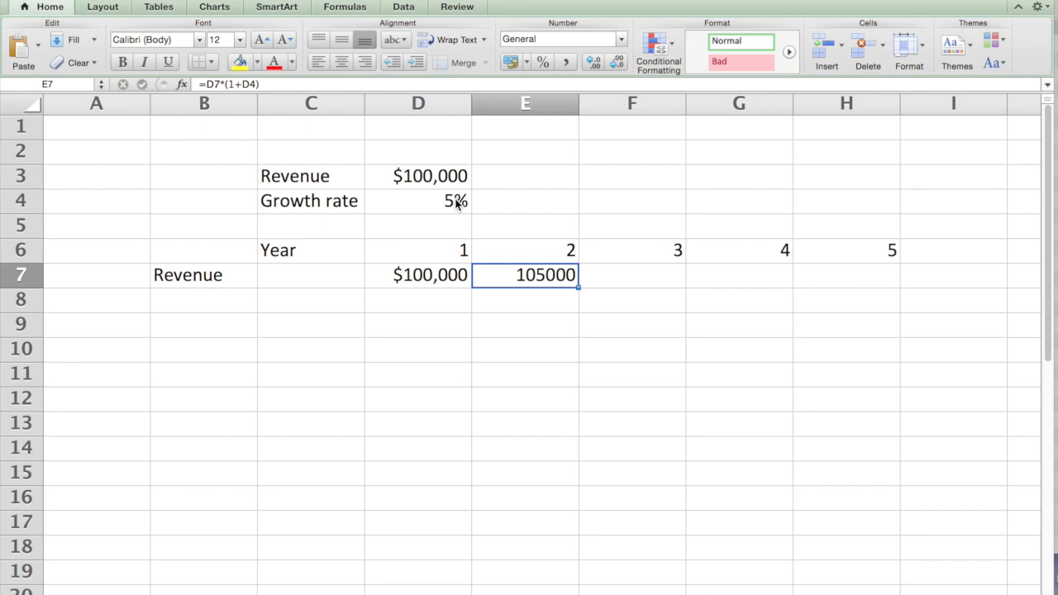
mouse_move(543, 305)
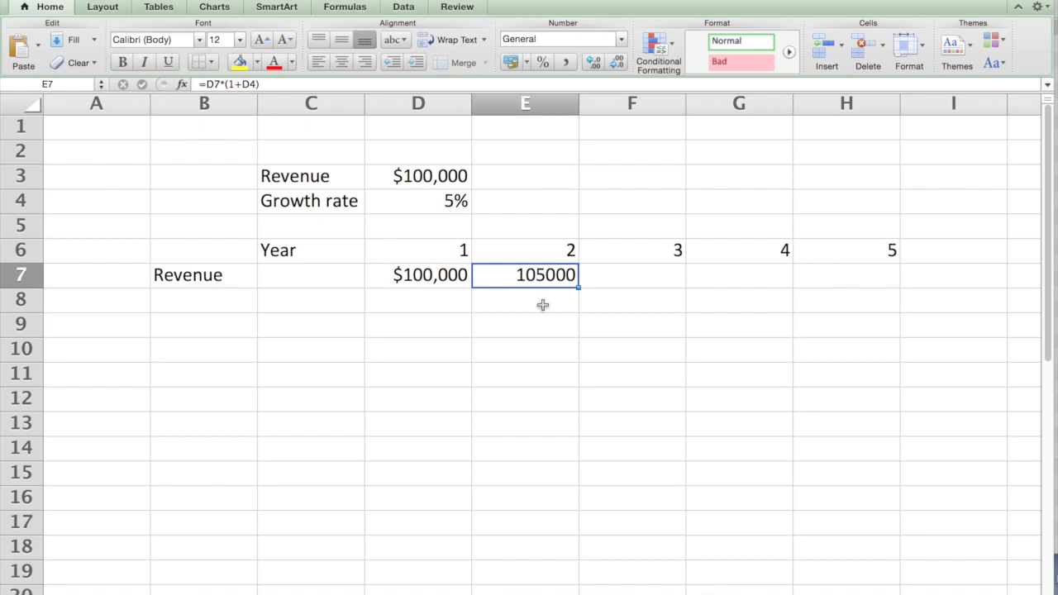
mouse_move(582, 315)
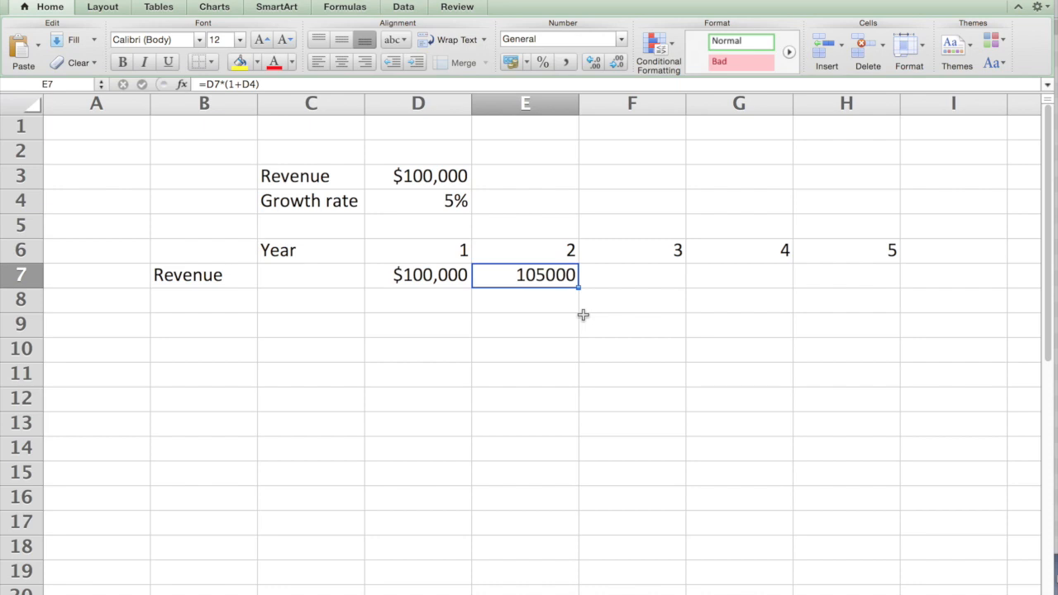
mouse_move(578, 288)
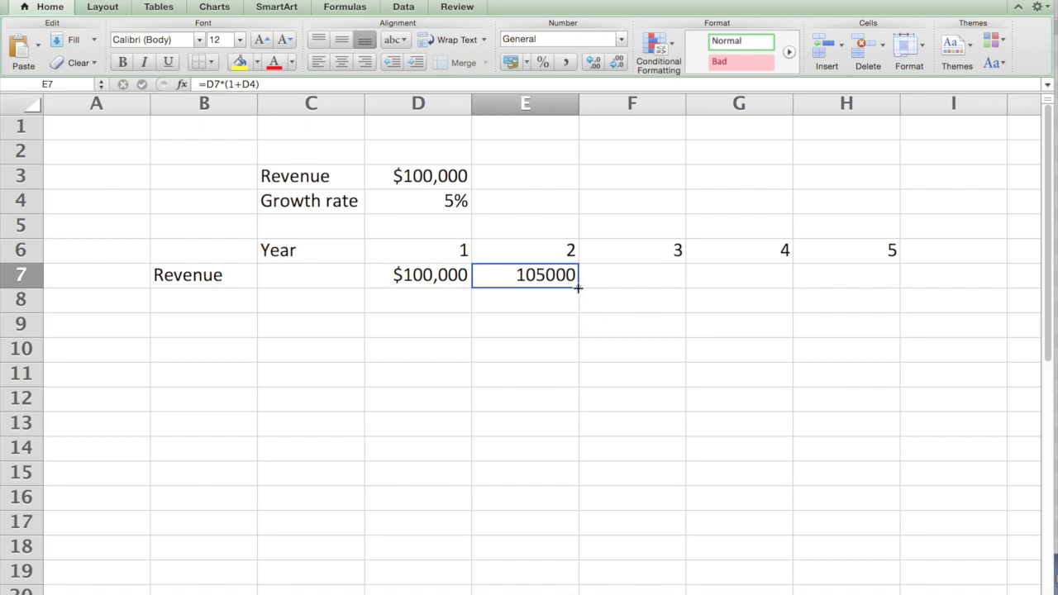
- Fill E7 into F7 and inspect its =E7*(1+E4) formula showing 105000
left_click_drag(578, 287, 653, 274)
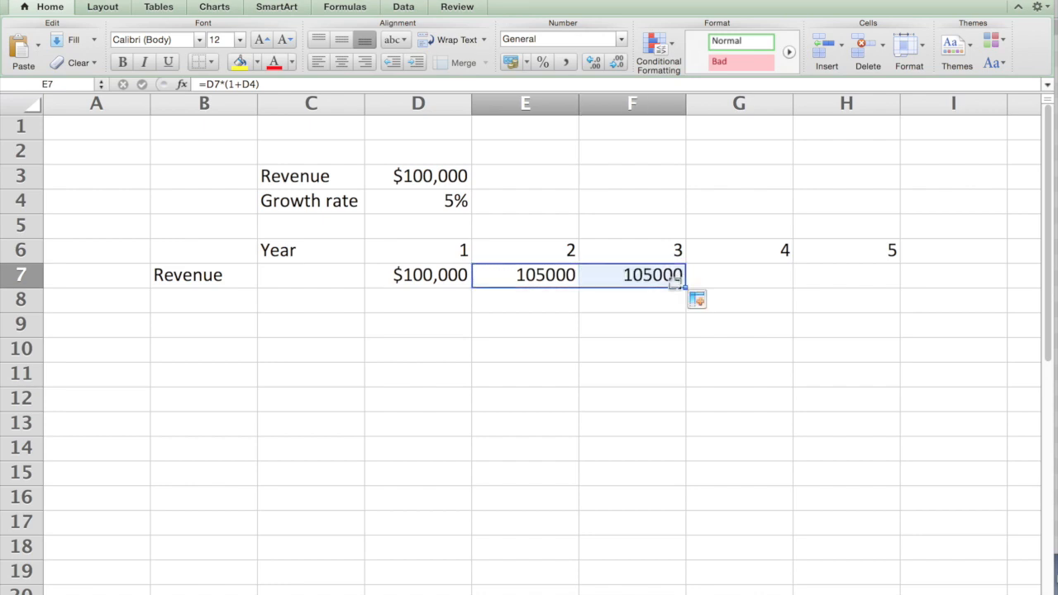
left_click(632, 275)
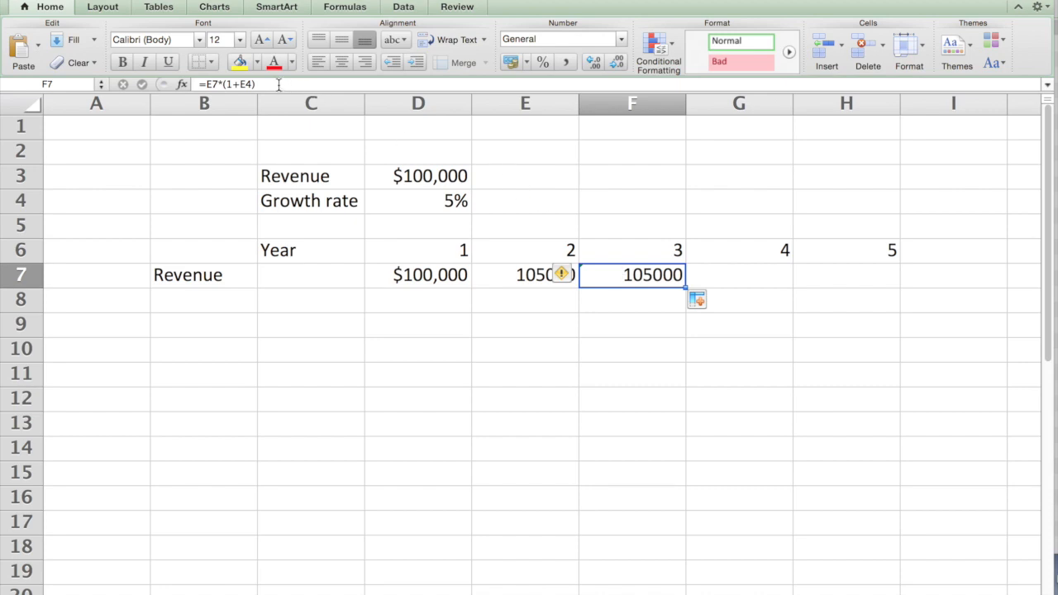
double_click(632, 274)
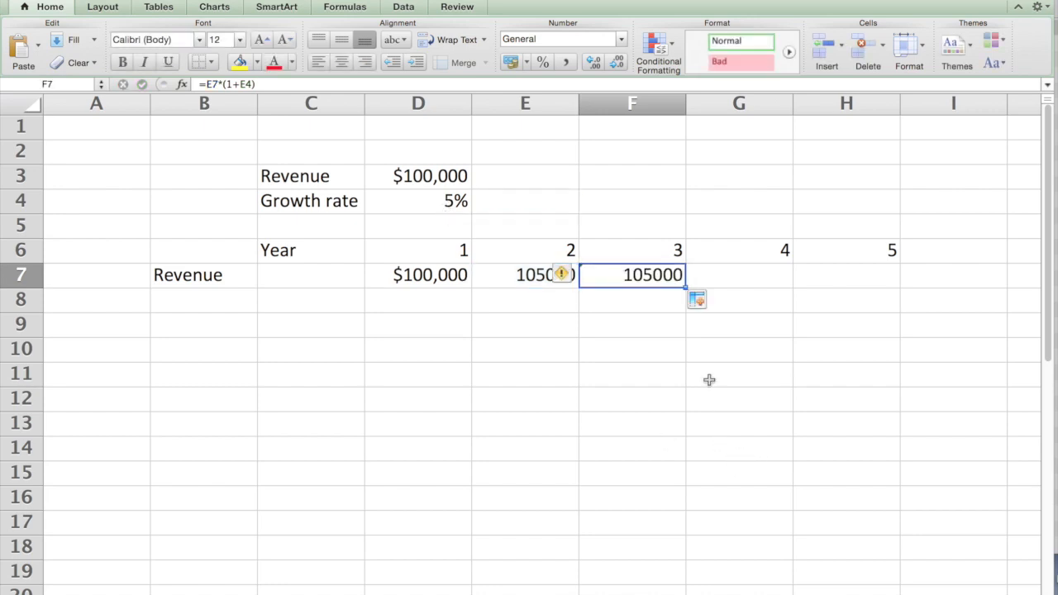
left_click(525, 274)
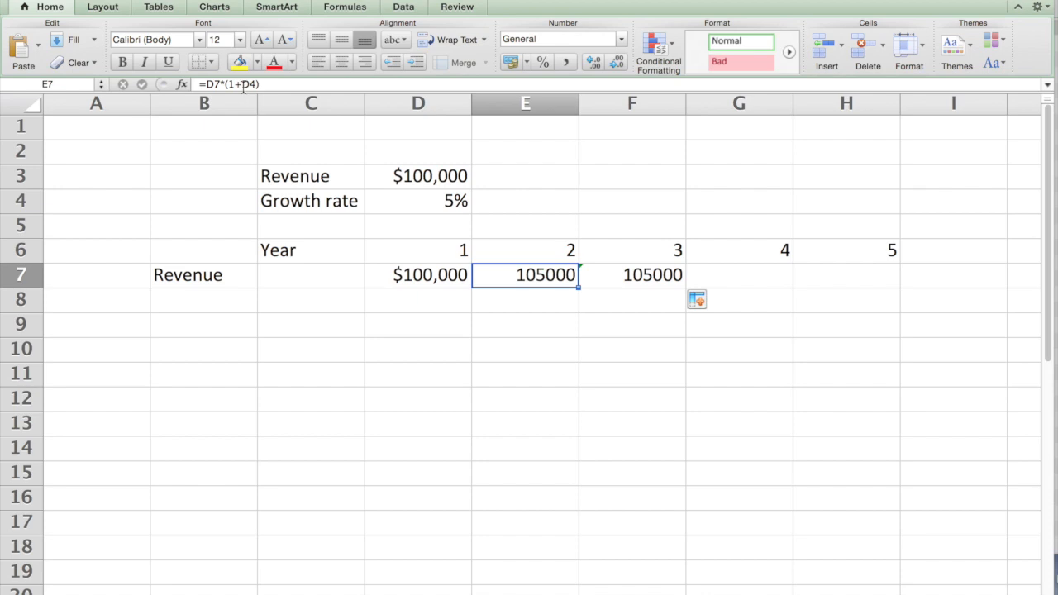
mouse_move(428, 200)
type("$")
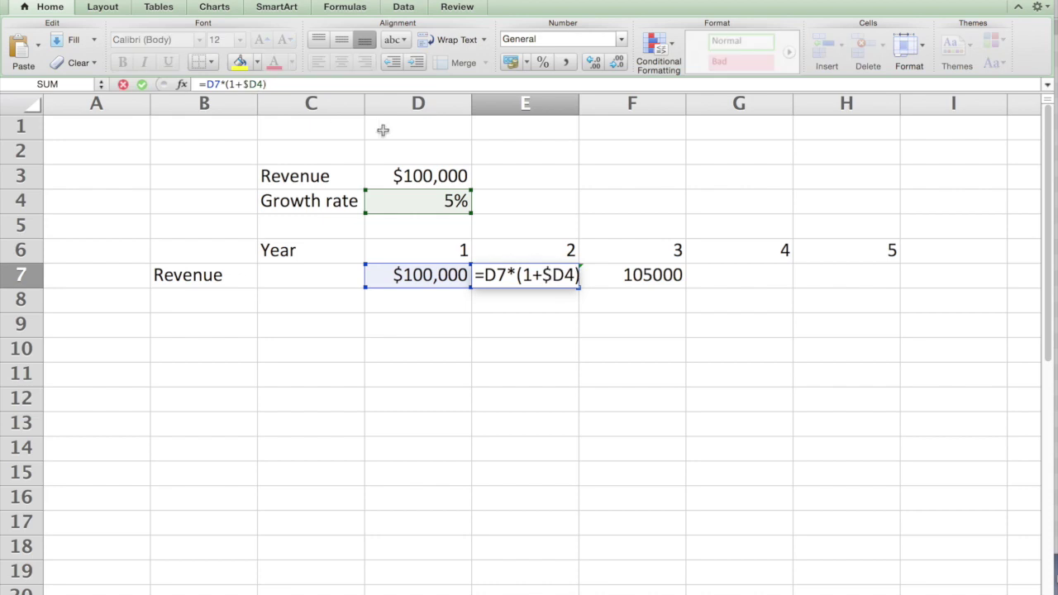
- Make E7's growth-rate reference fully absolute as $D$4 with F4
key("F4")
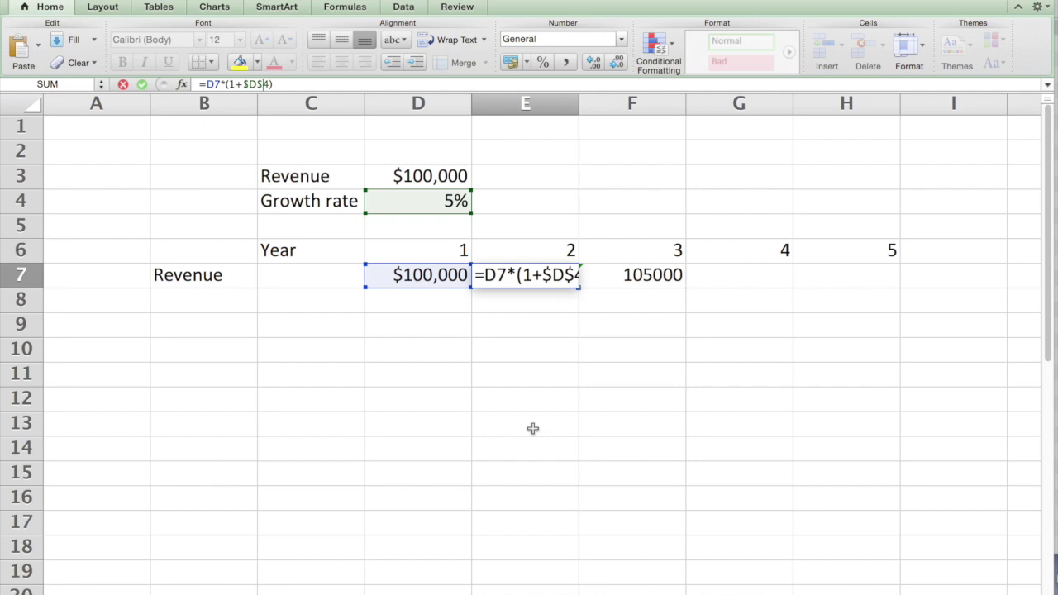
mouse_move(575, 340)
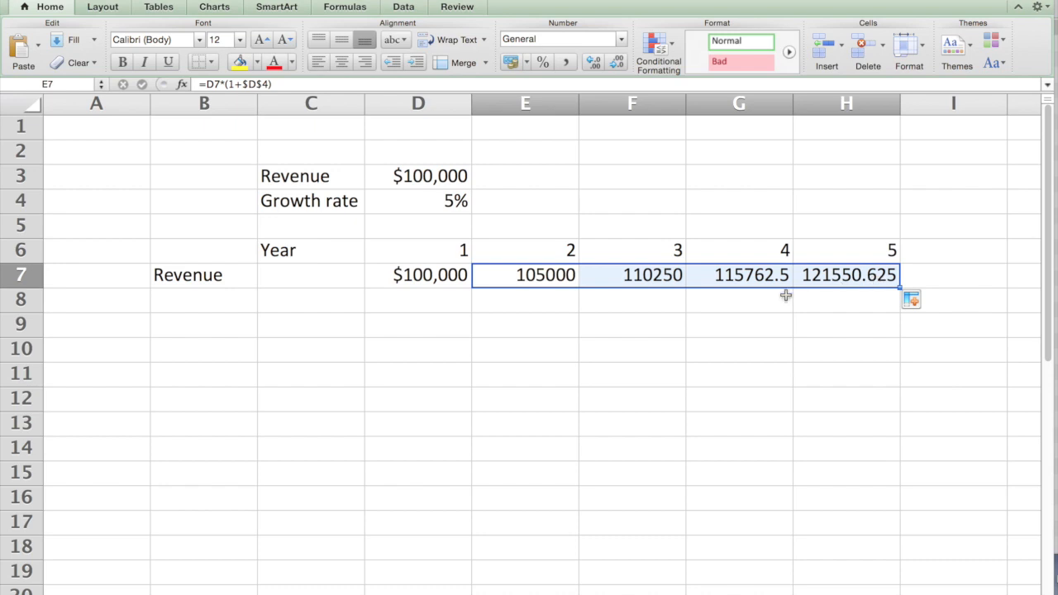
mouse_move(756, 320)
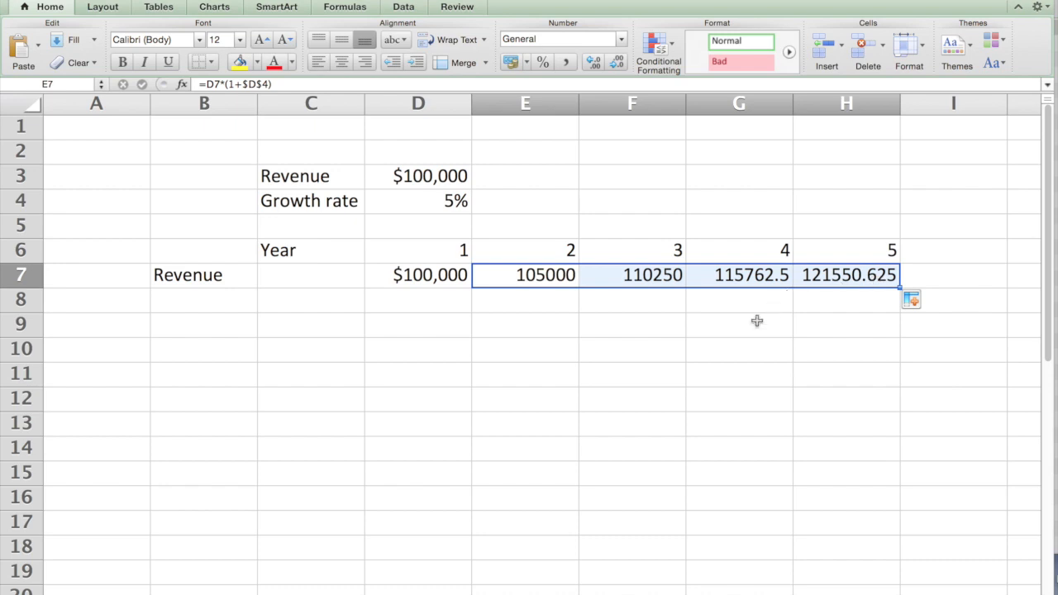
left_click(636, 374)
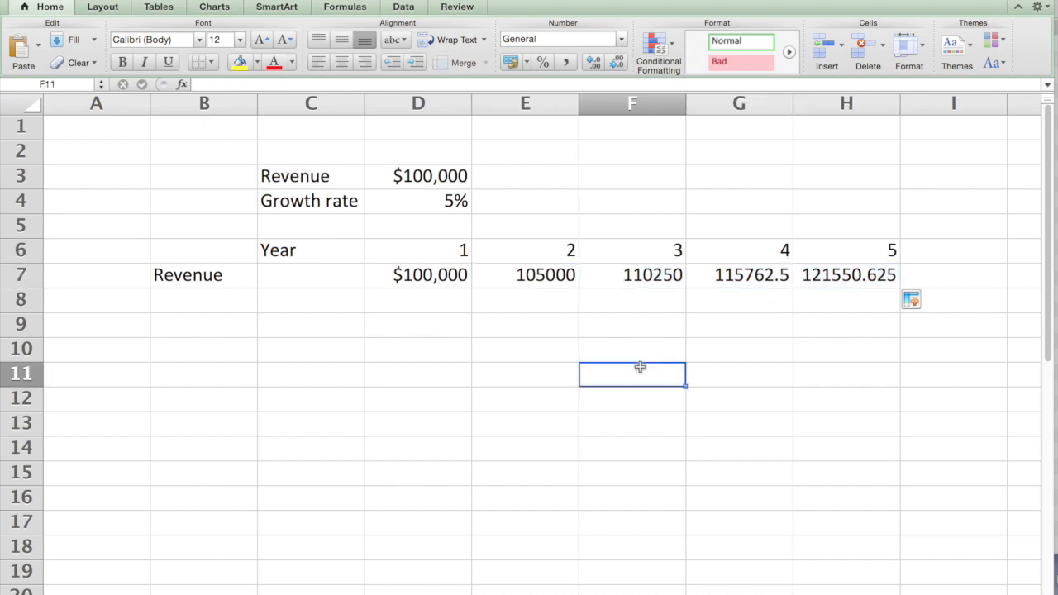
left_click(645, 274)
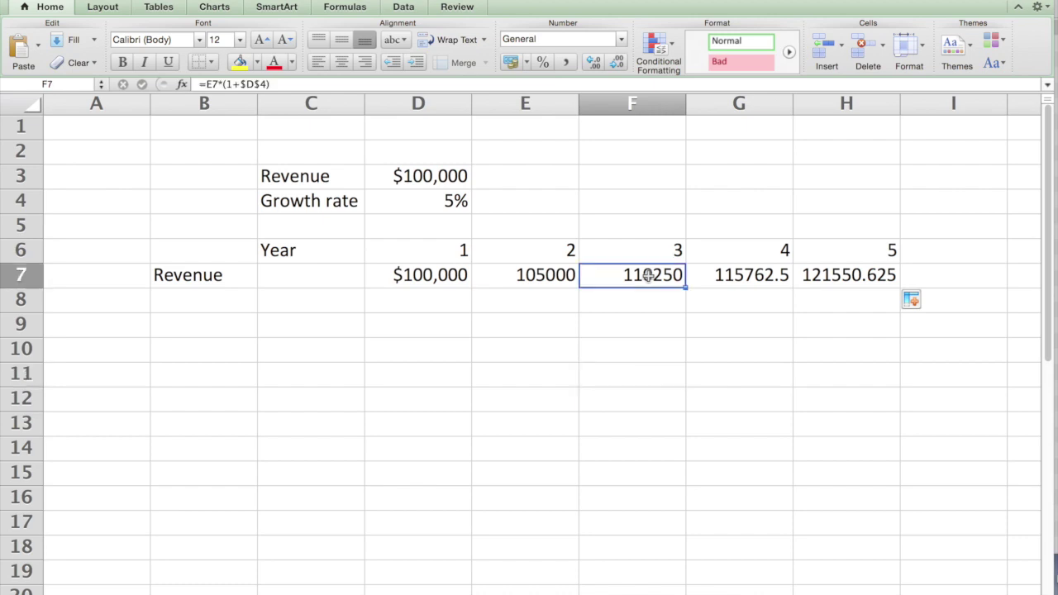
double_click(632, 275)
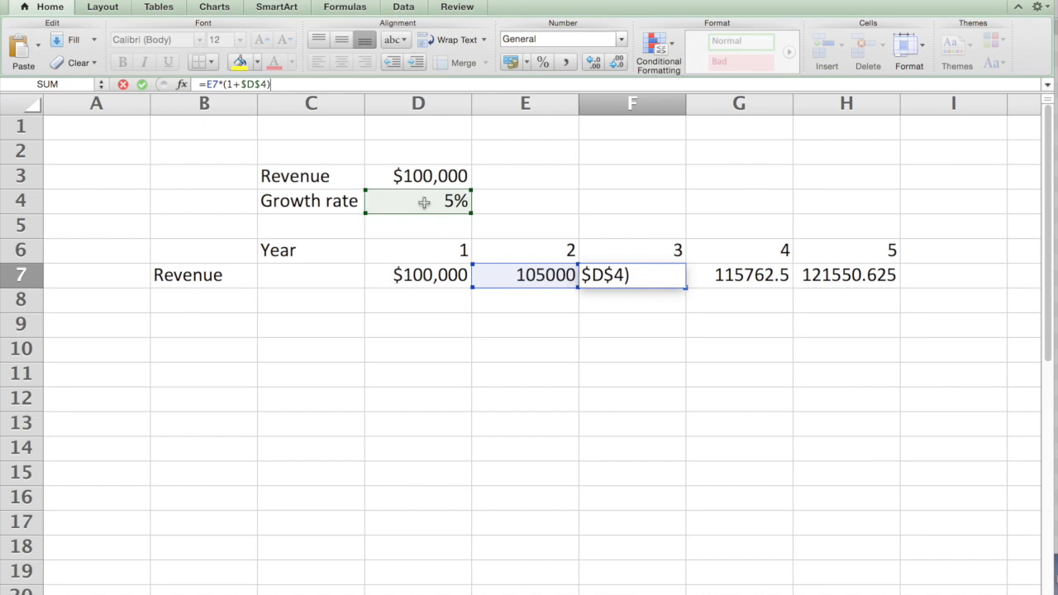
mouse_move(658, 550)
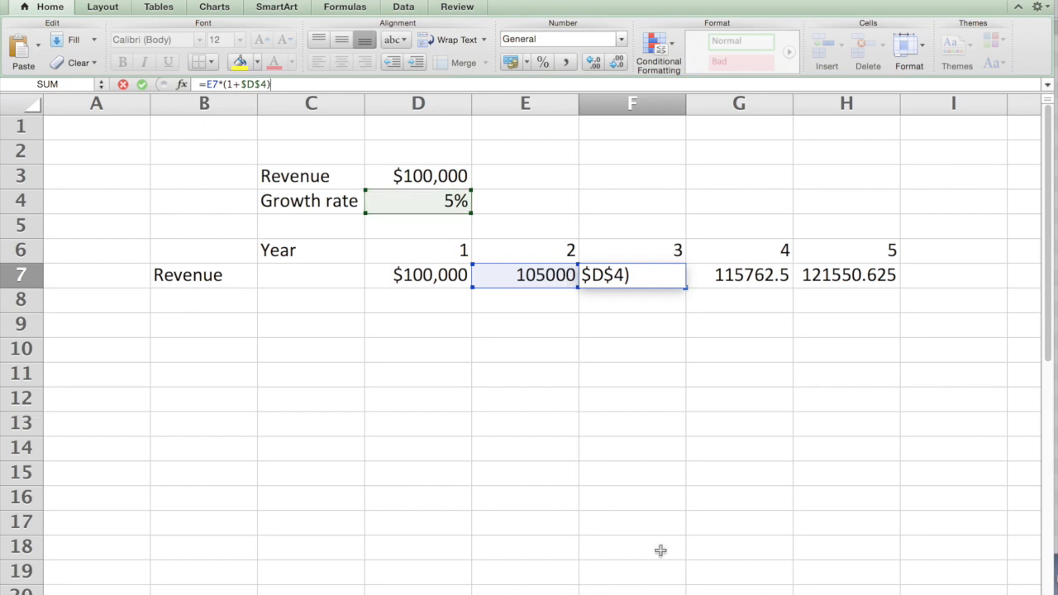
key("Enter")
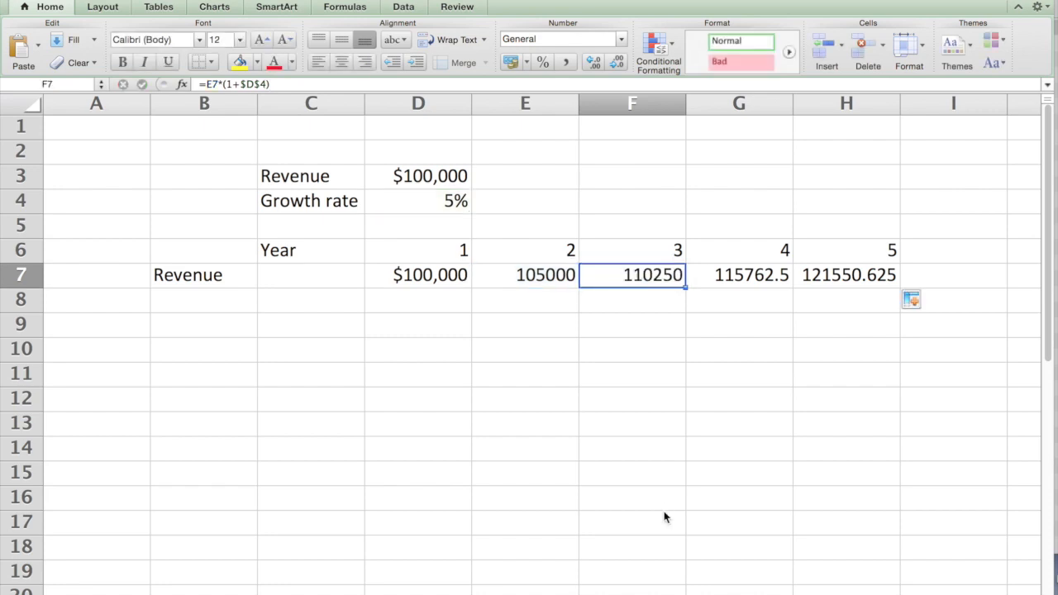
left_click(739, 274)
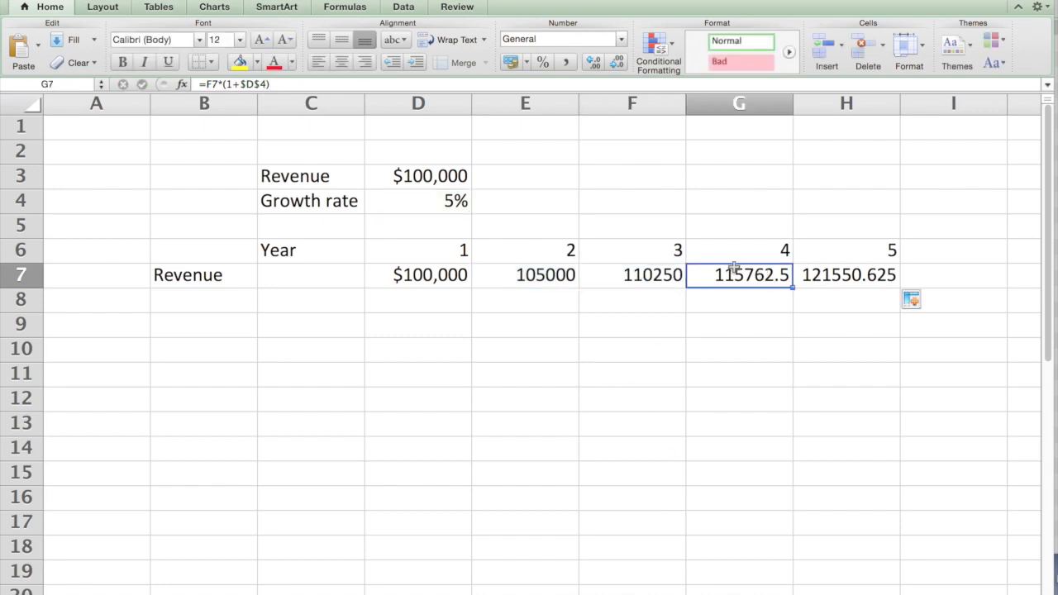
double_click(739, 275)
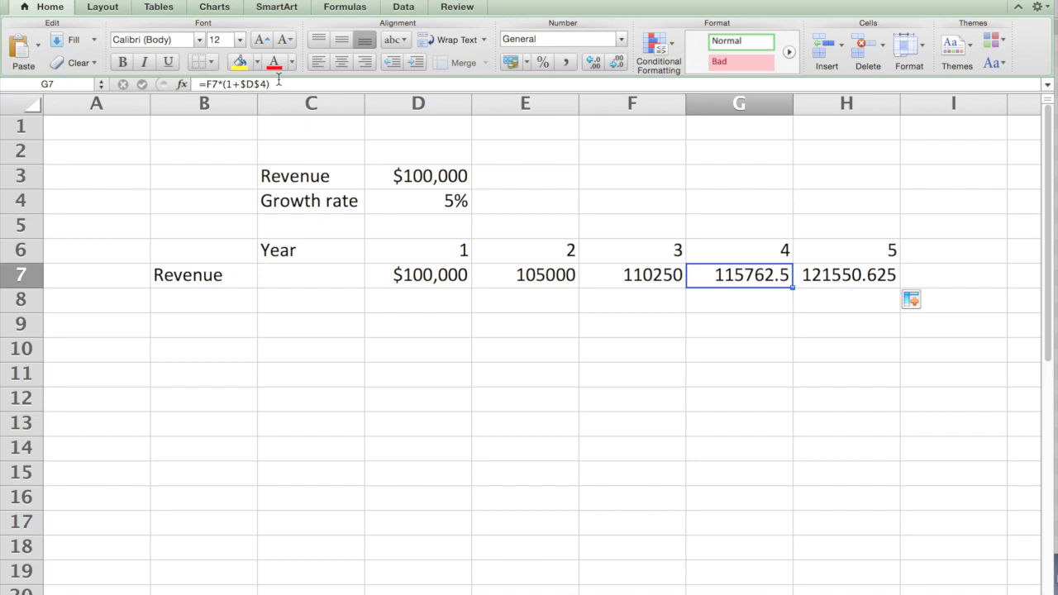
mouse_move(443, 200)
type("10")
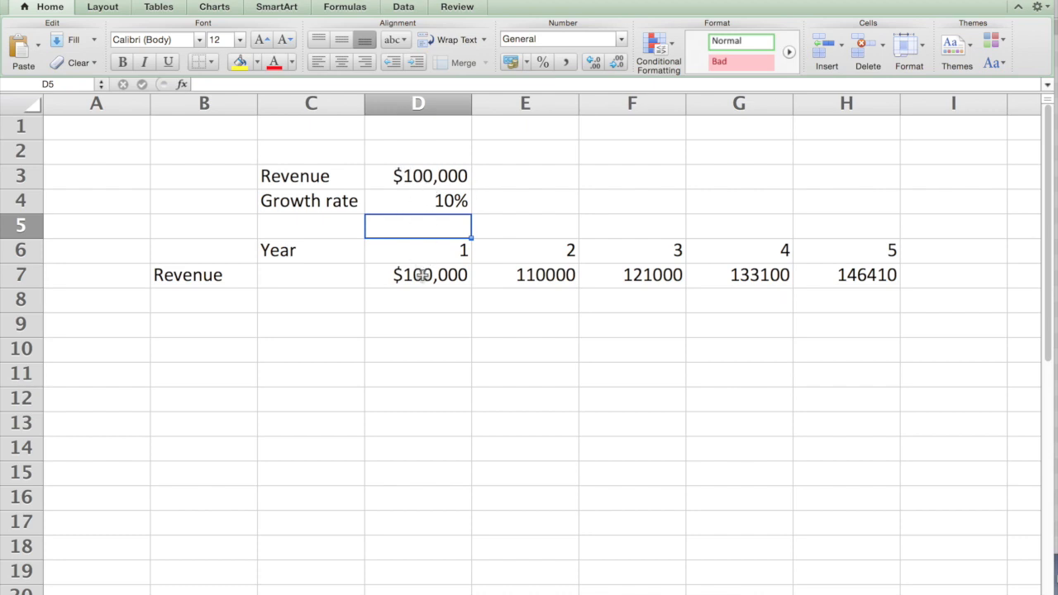
mouse_move(495, 314)
type("=D7*(1+$D4)")
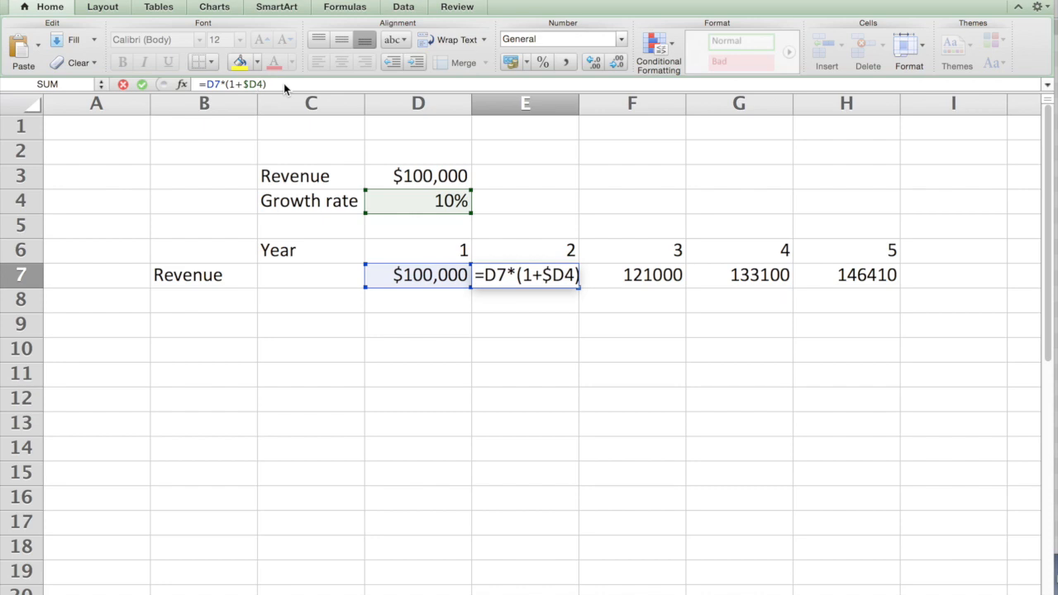
- Confirm E7 with $D4 and check F7 reads =E7*(1+$D4), giving 121000
key("Enter")
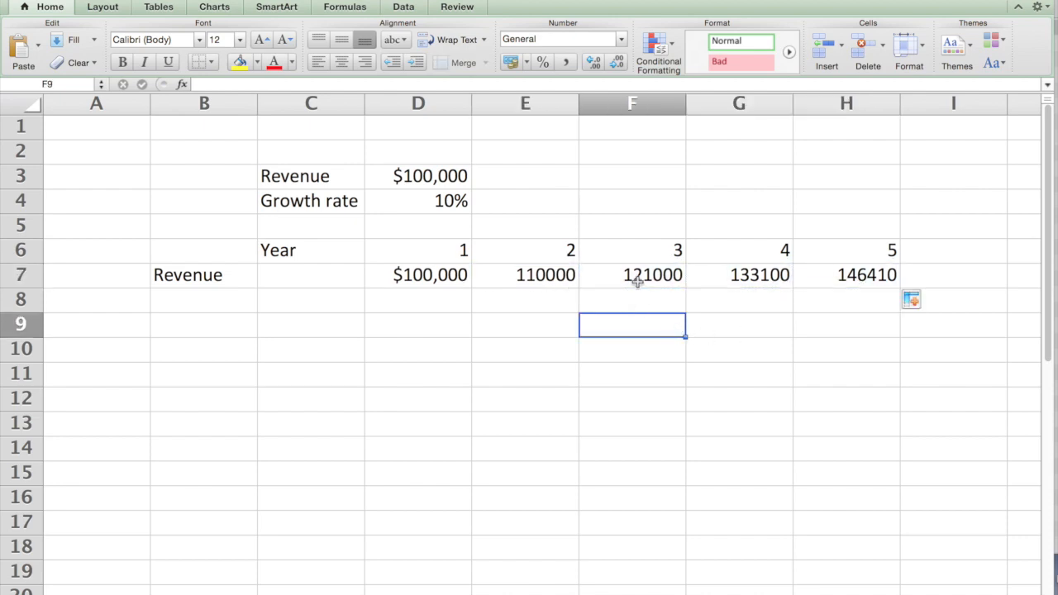
double_click(632, 274)
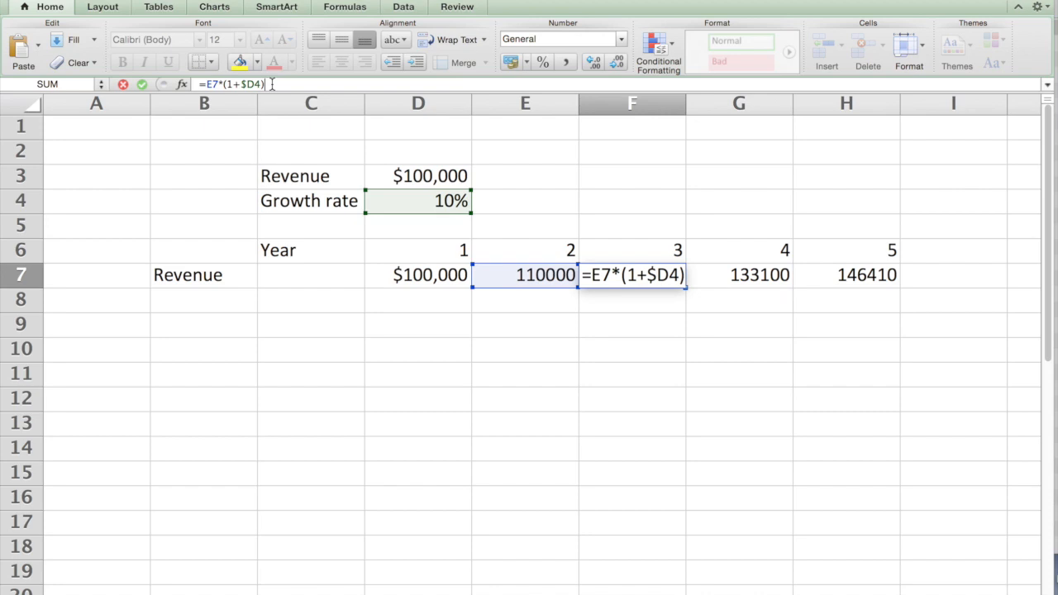
key("Enter")
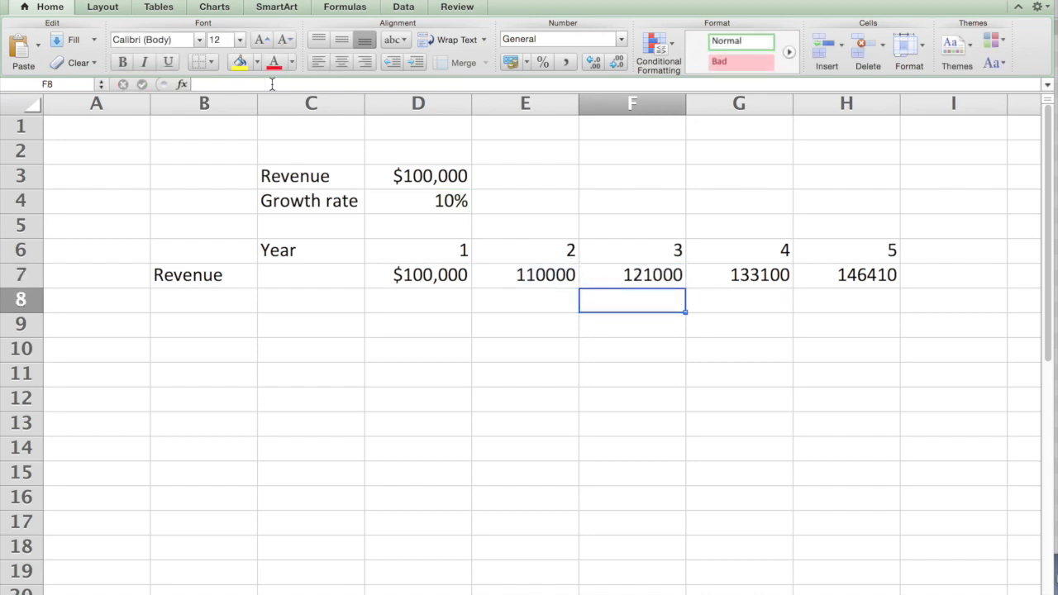
left_click(631, 274)
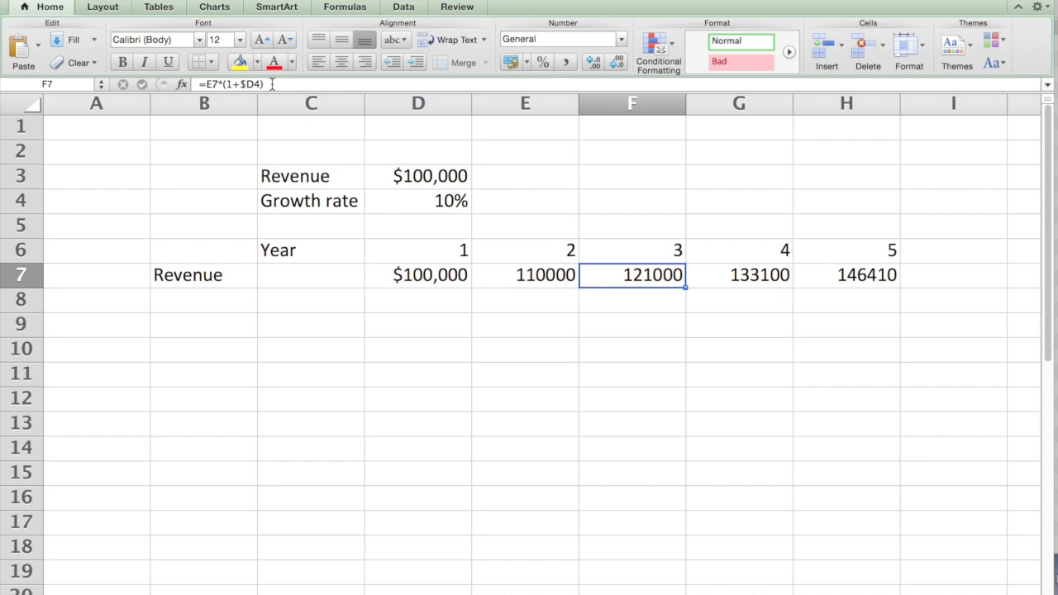
mouse_move(506, 247)
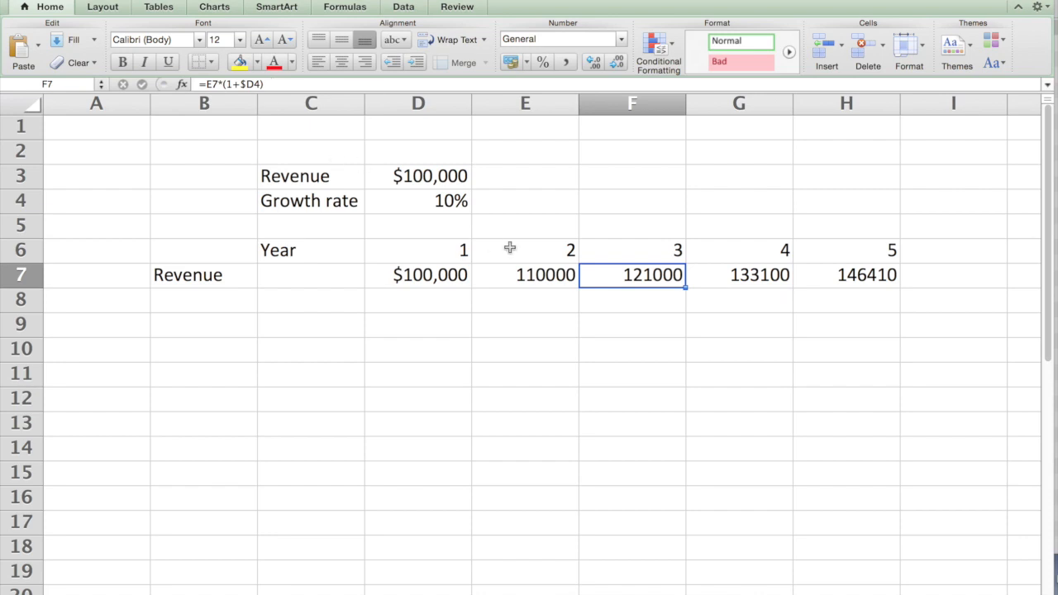
- Copy E7 down into E8, where it becomes =D8*(1+$D5) and shows 0
left_click(524, 275)
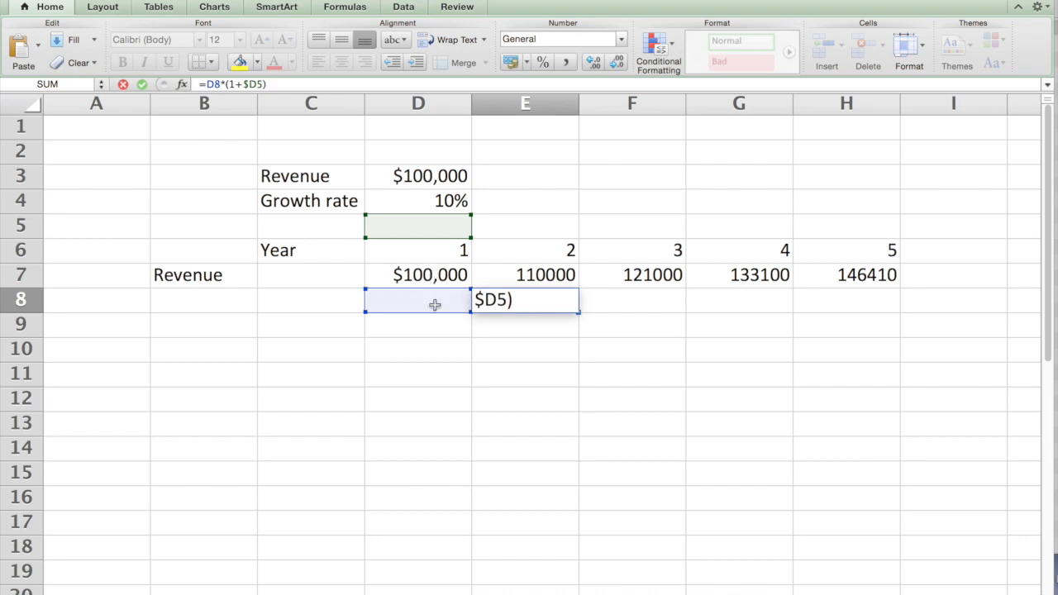
mouse_move(442, 200)
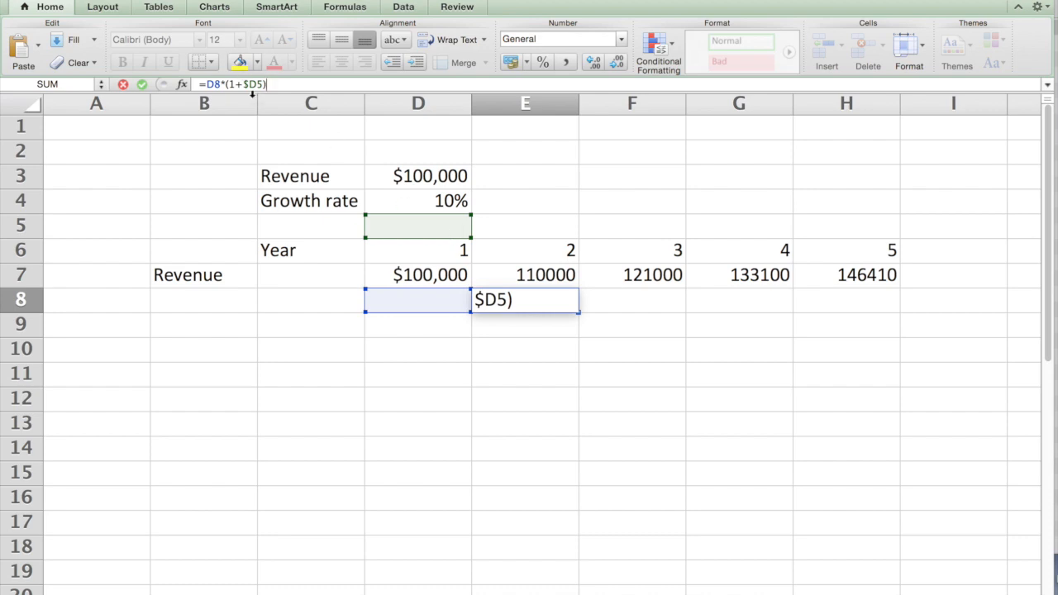
mouse_move(517, 409)
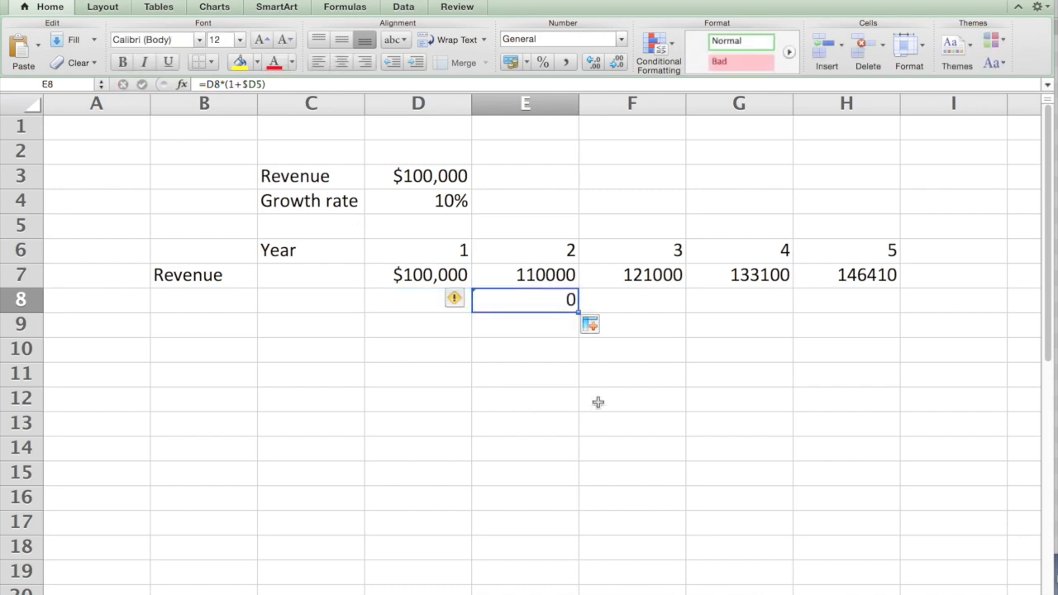
left_click(524, 275)
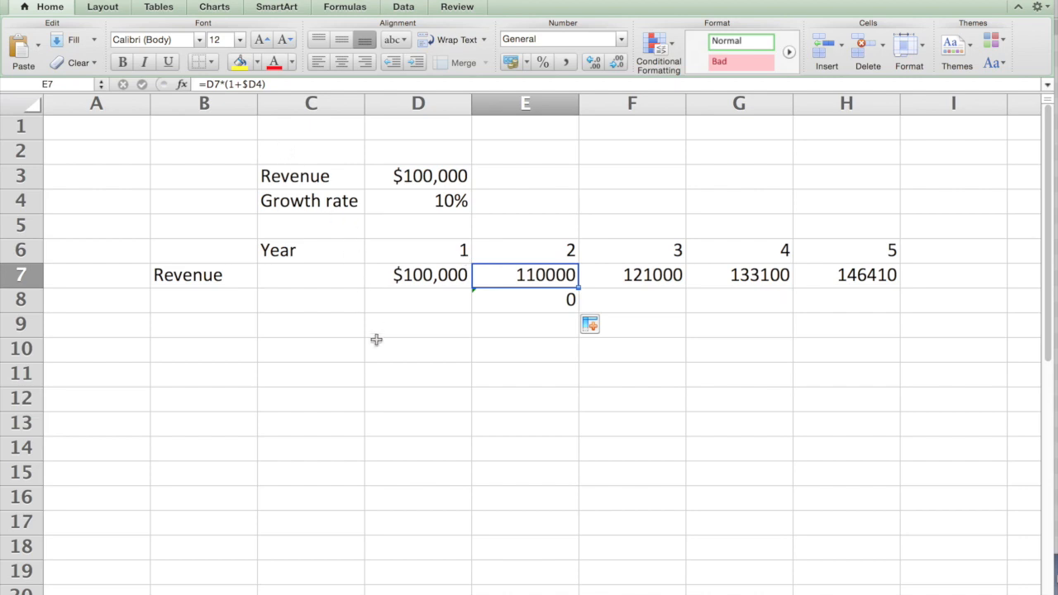
mouse_move(542, 383)
type("=D7*(1+D4)")
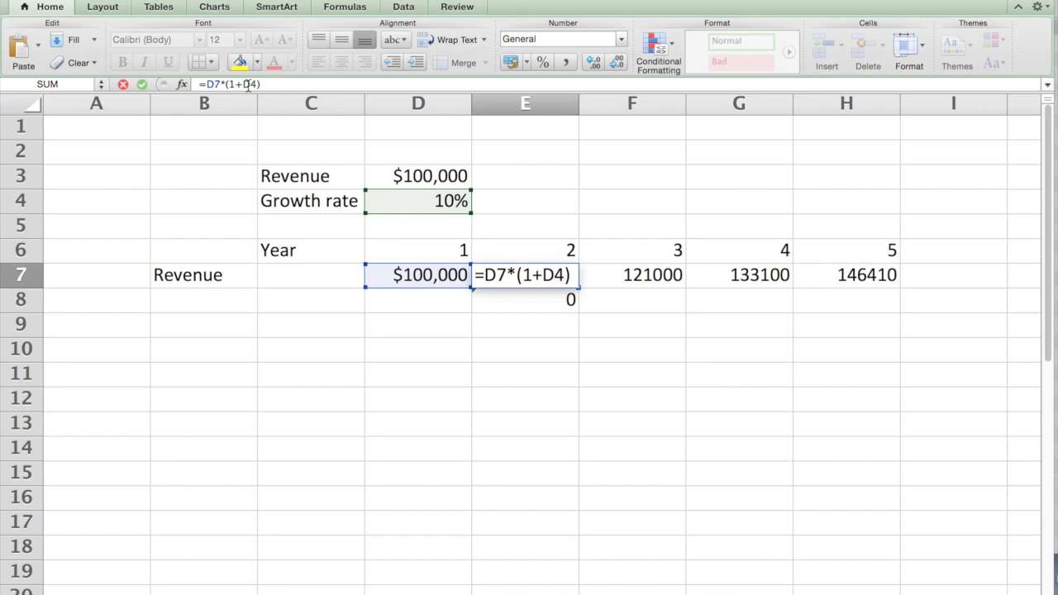
- Anchor the growth reference as D$4 and fill to H7, giving 110000 for years 3–5
key("F4")
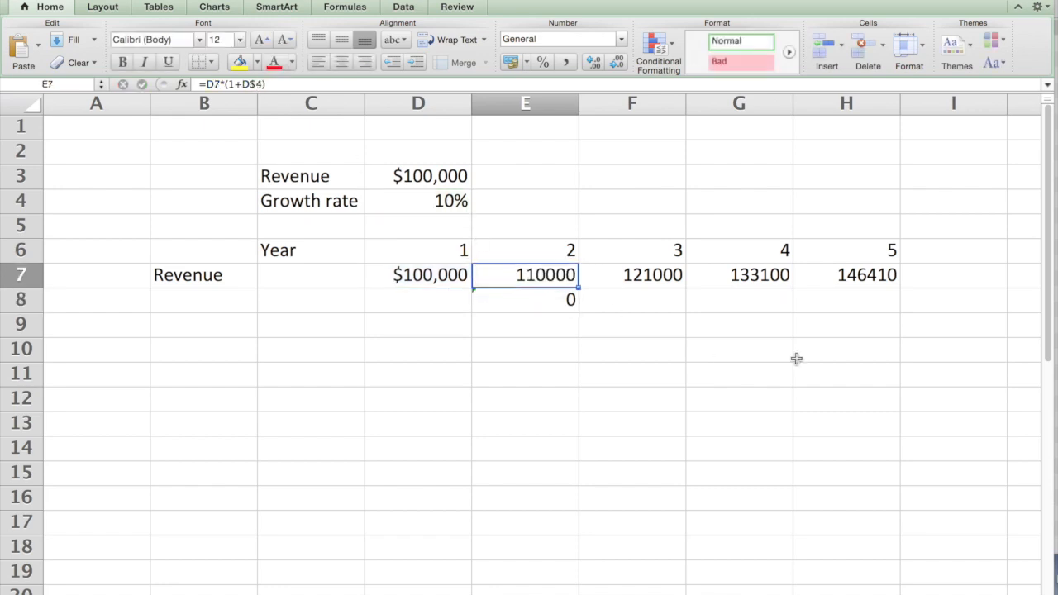
mouse_move(580, 290)
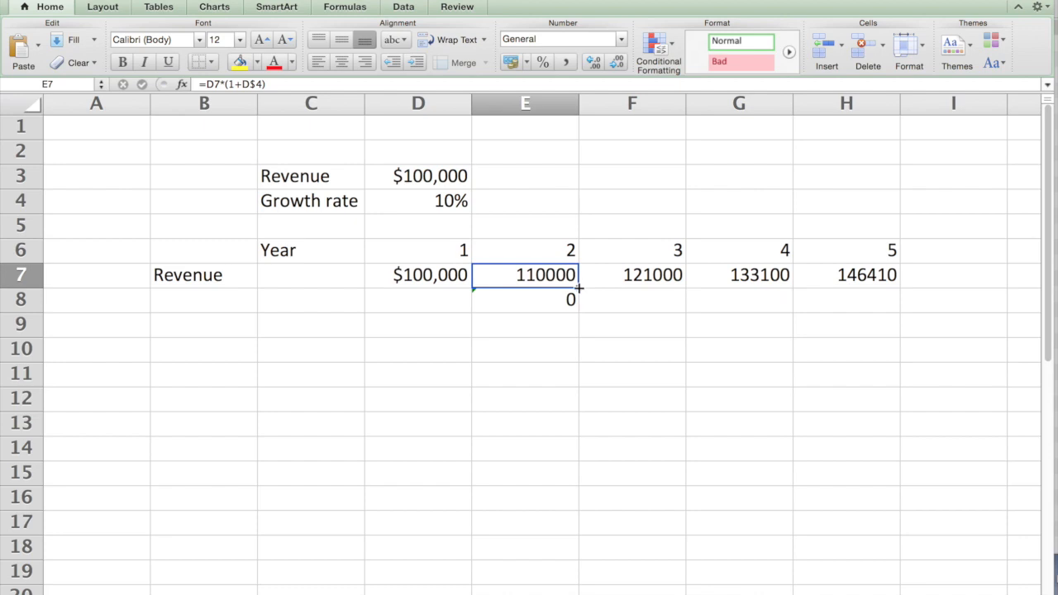
left_click_drag(579, 285, 897, 285)
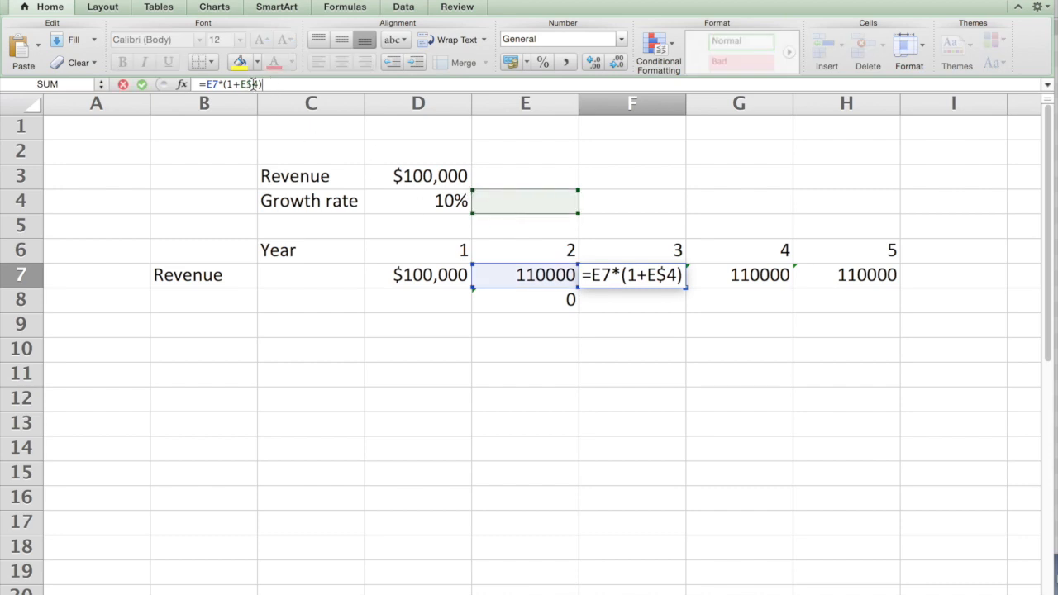
mouse_move(630, 318)
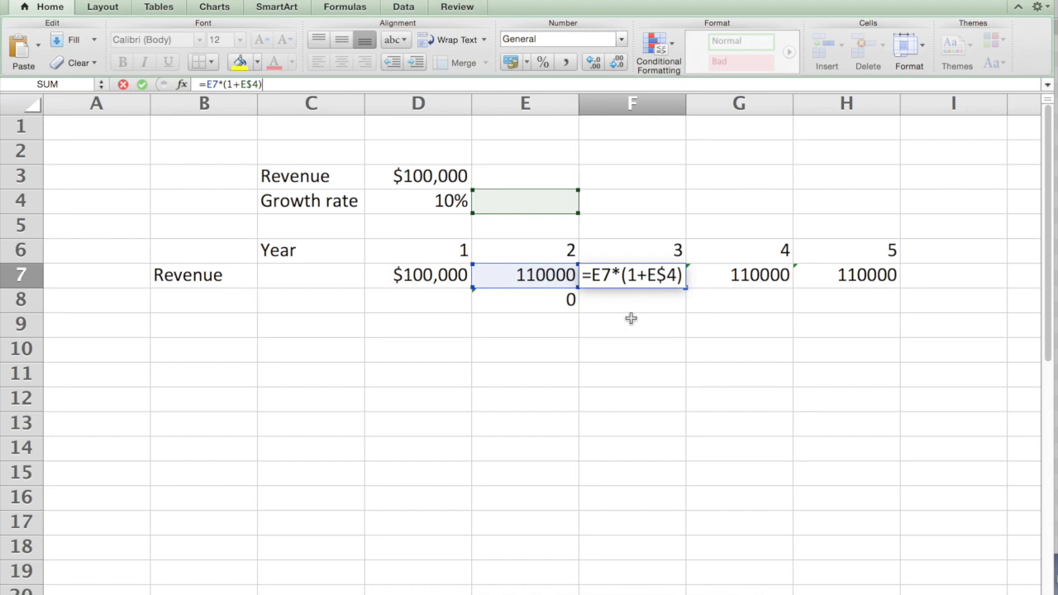
key("Enter")
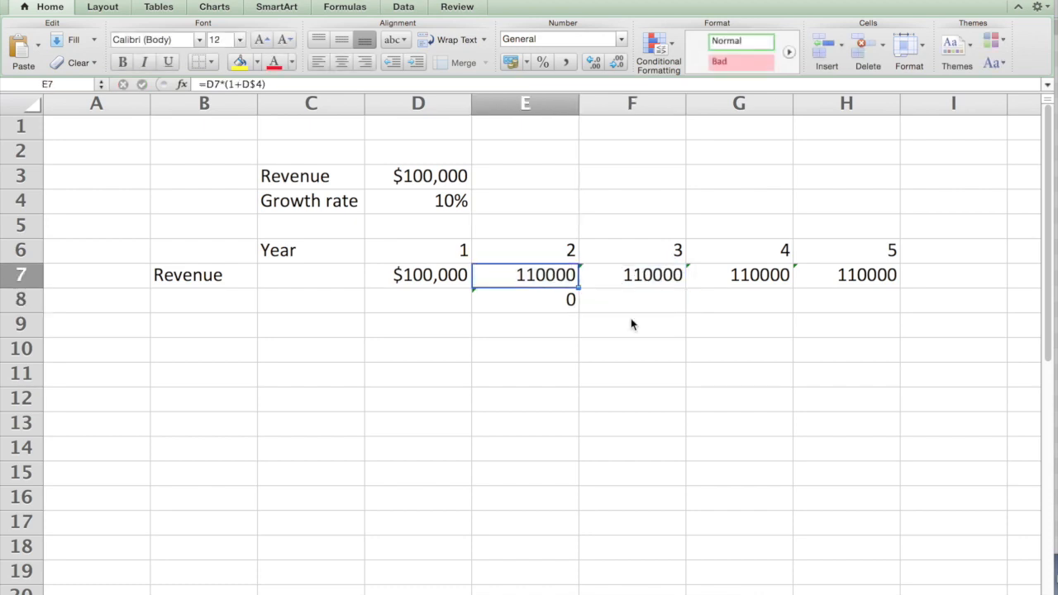